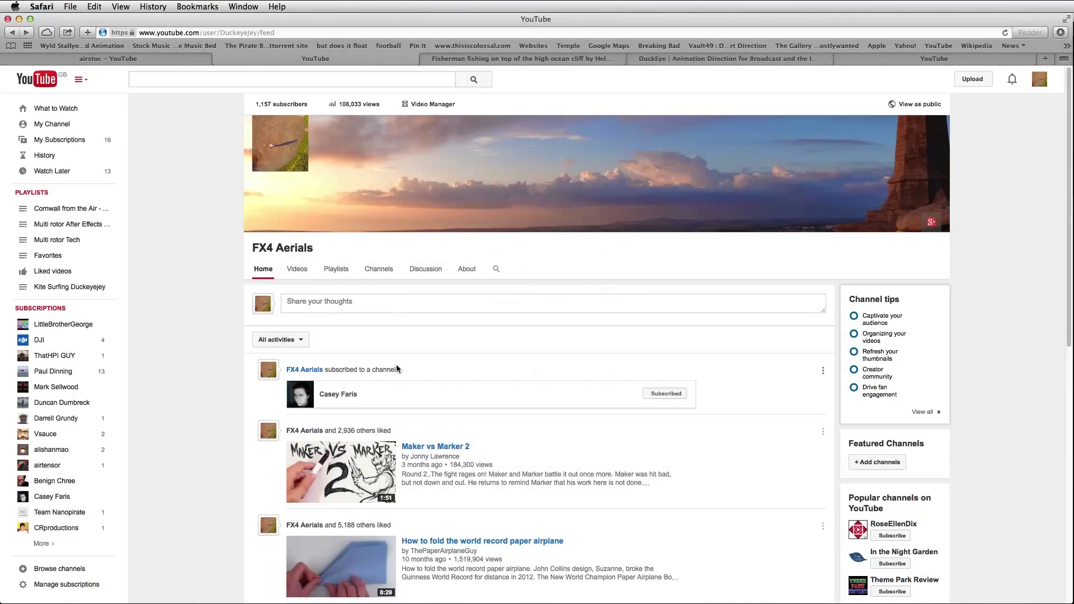
# From the FX4 Aerials Videos list, play the 'How to track 3d text' tutorial.
pyautogui.click(296, 268)
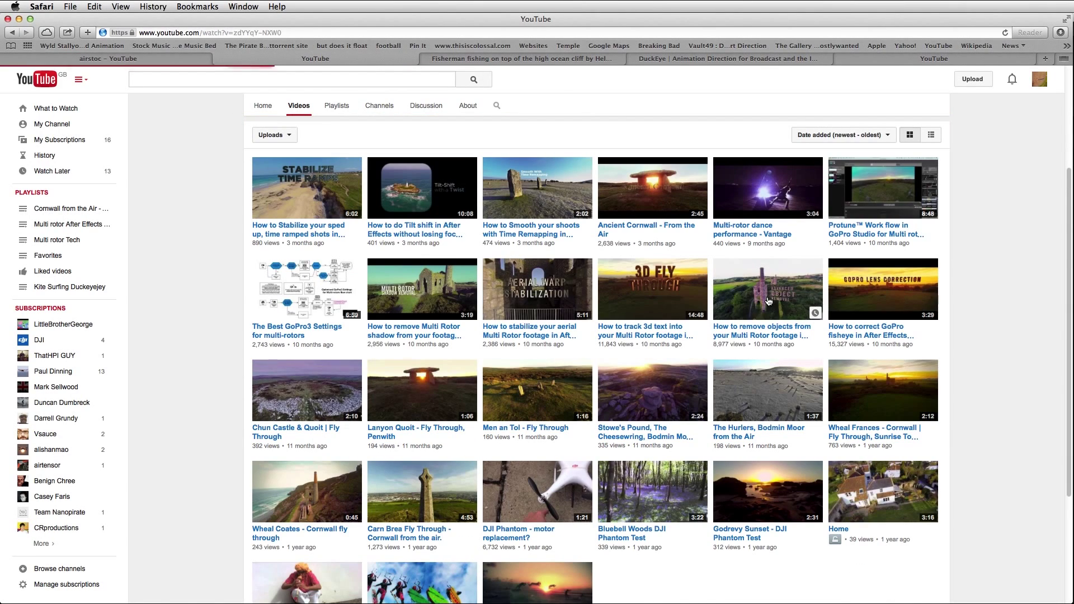
pyautogui.click(768, 300)
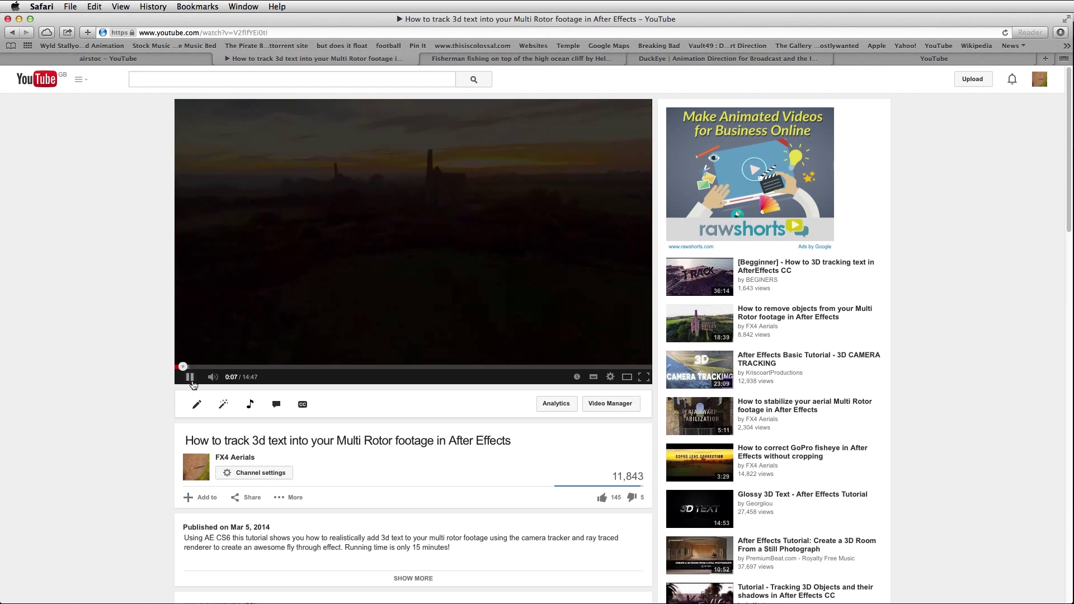
# Scroll through the DuckEye portfolio projects, then show the Airstoc fisherman-on-cliff footage page.
pyautogui.click(743, 59)
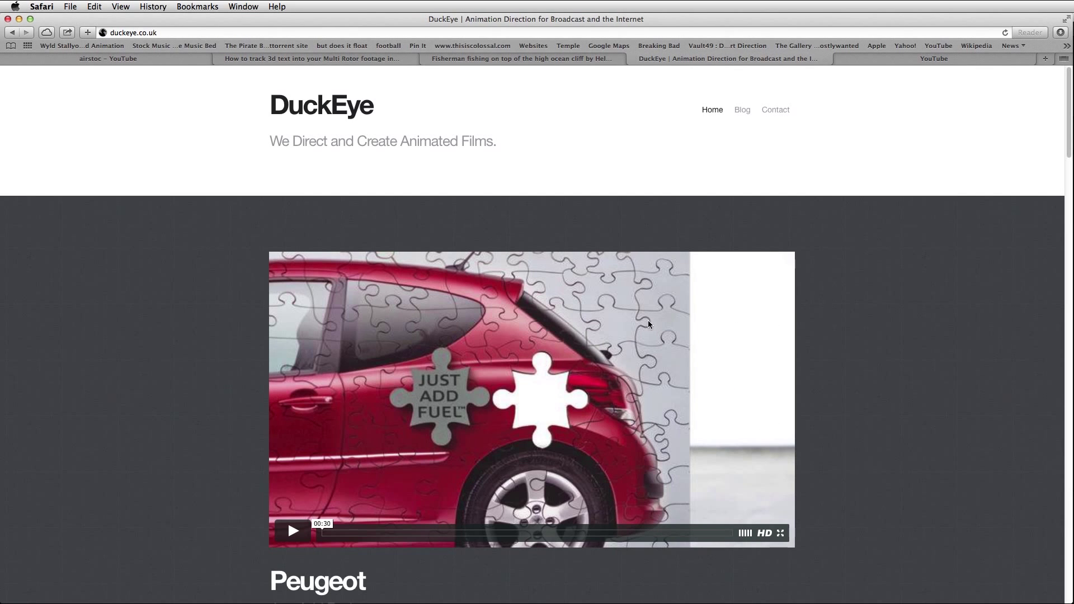
pyautogui.scroll(-3)
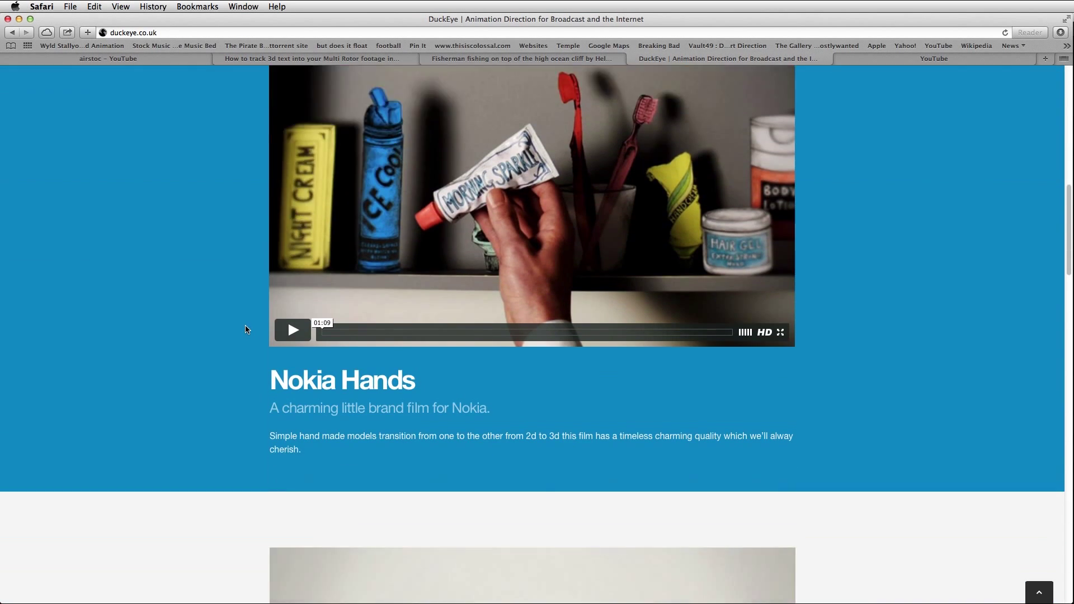
pyautogui.scroll(-3)
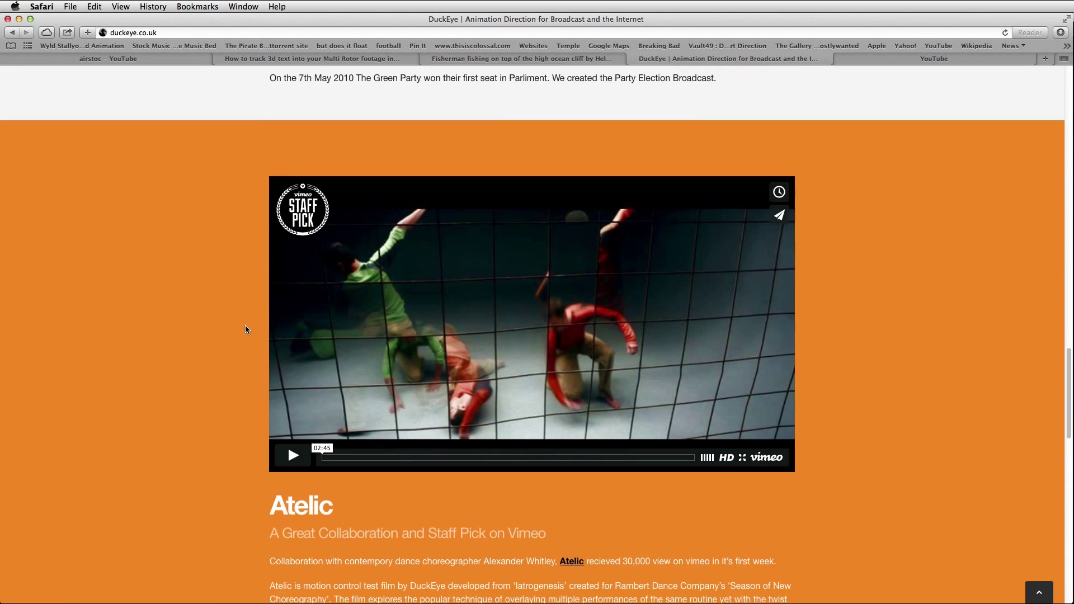
pyautogui.scroll(-3)
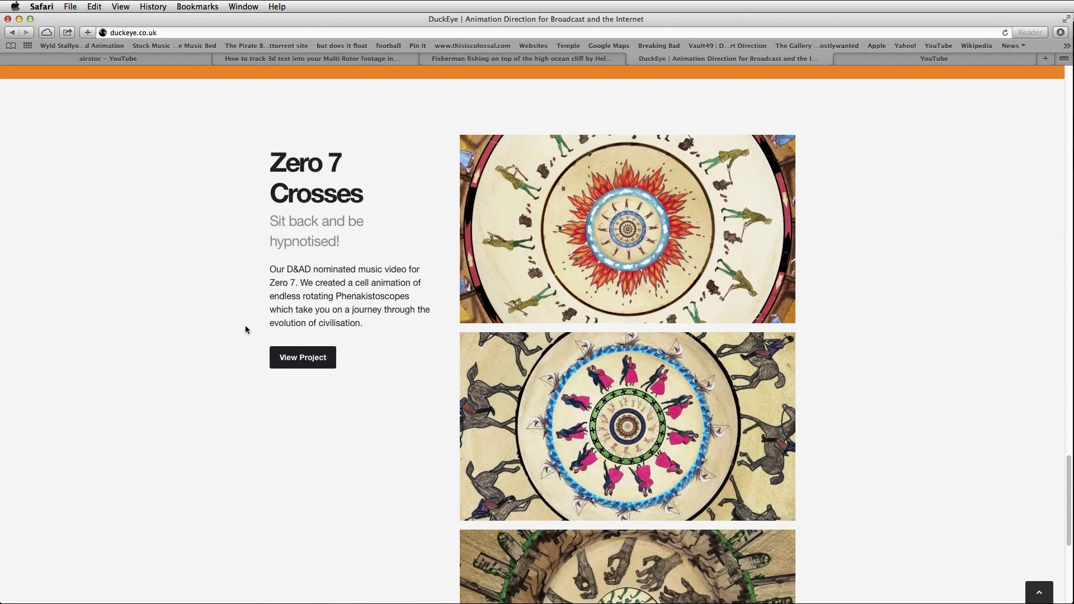
pyautogui.scroll(-3)
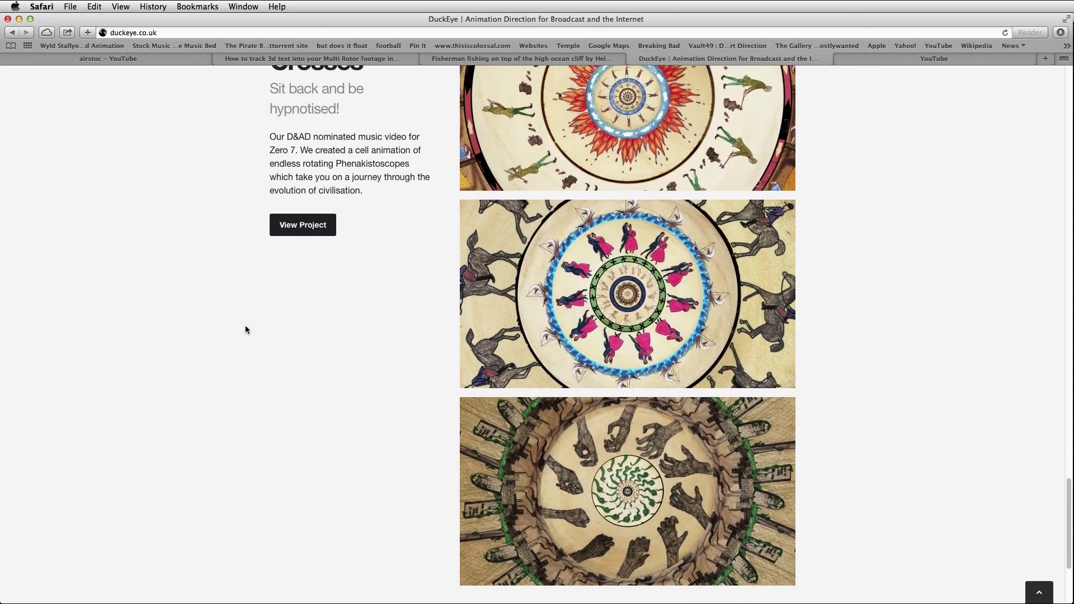
pyautogui.click(530, 58)
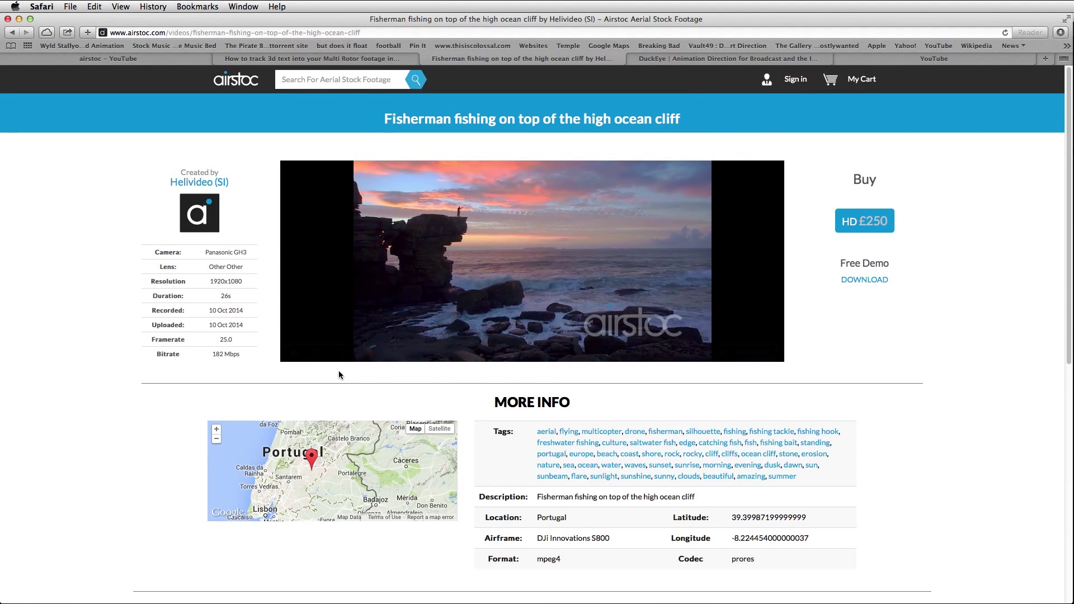